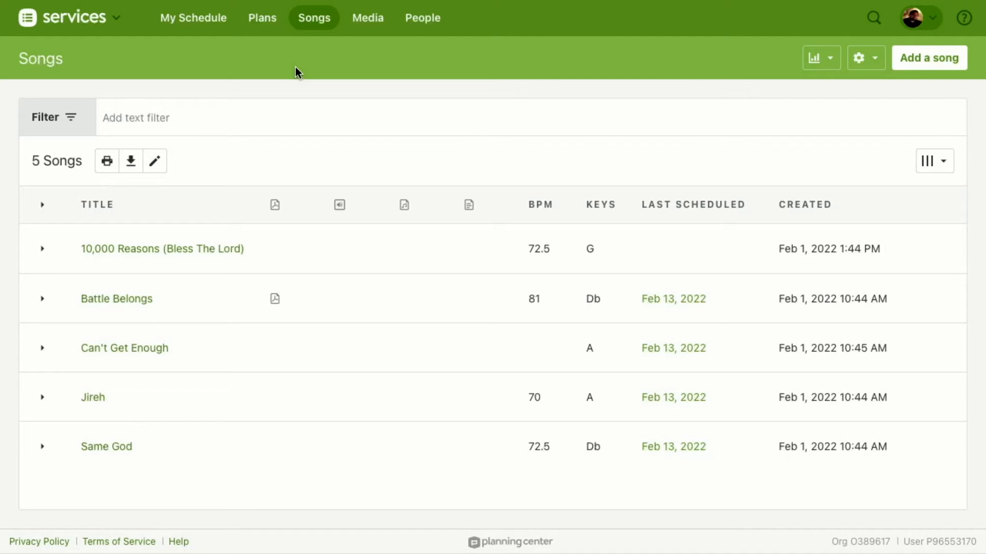
{"action": "mouse_move", "coordinate": [696, 69]}
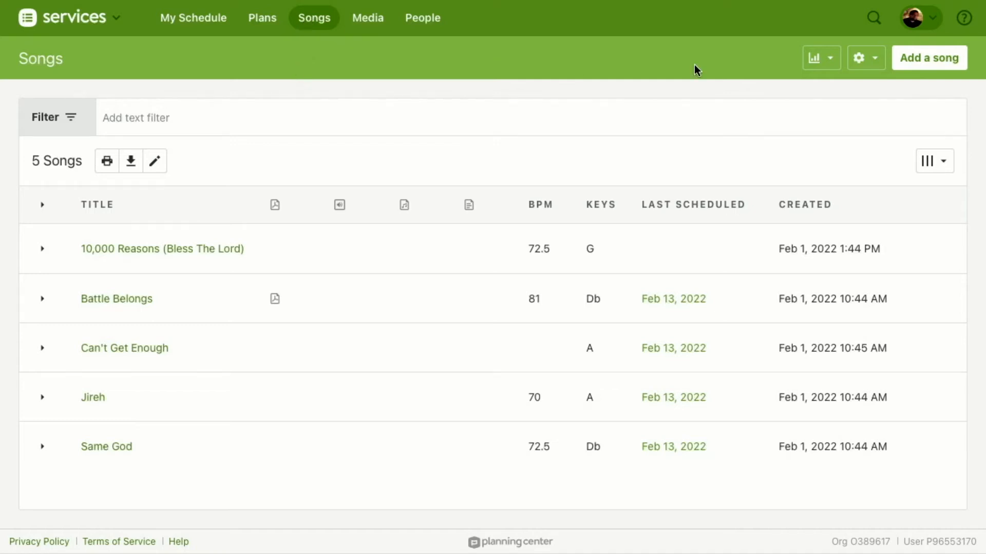
Enable the RehearsalMix integration from the Songs gear menu, bringing up the MultiTracks.com login.
{"action": "left_click", "coordinate": [865, 58]}
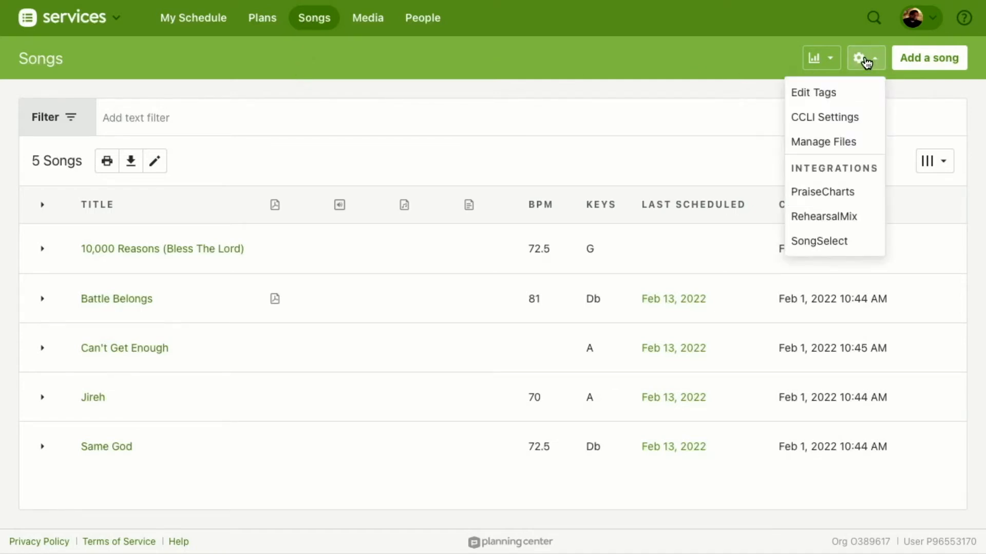
{"action": "mouse_move", "coordinate": [825, 217]}
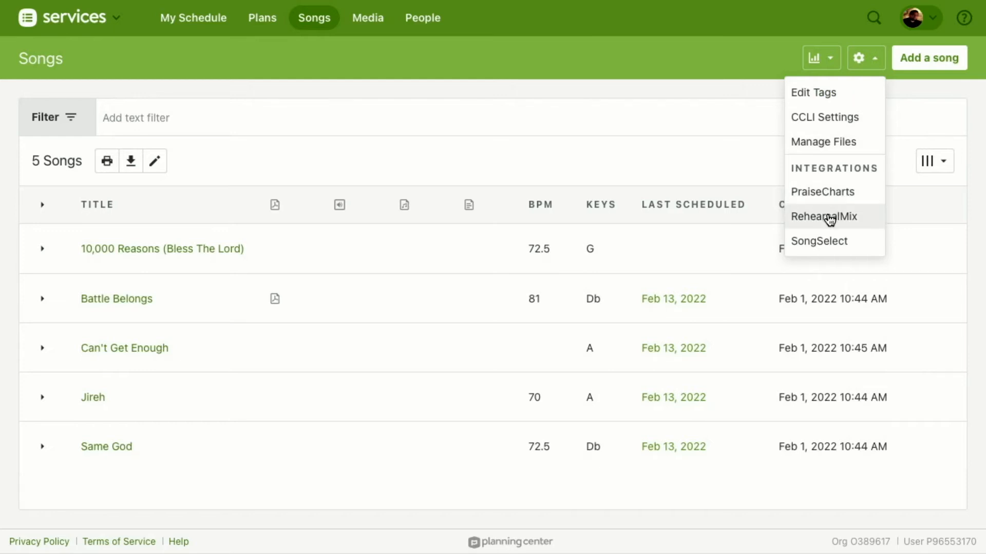
{"action": "left_click", "coordinate": [824, 217]}
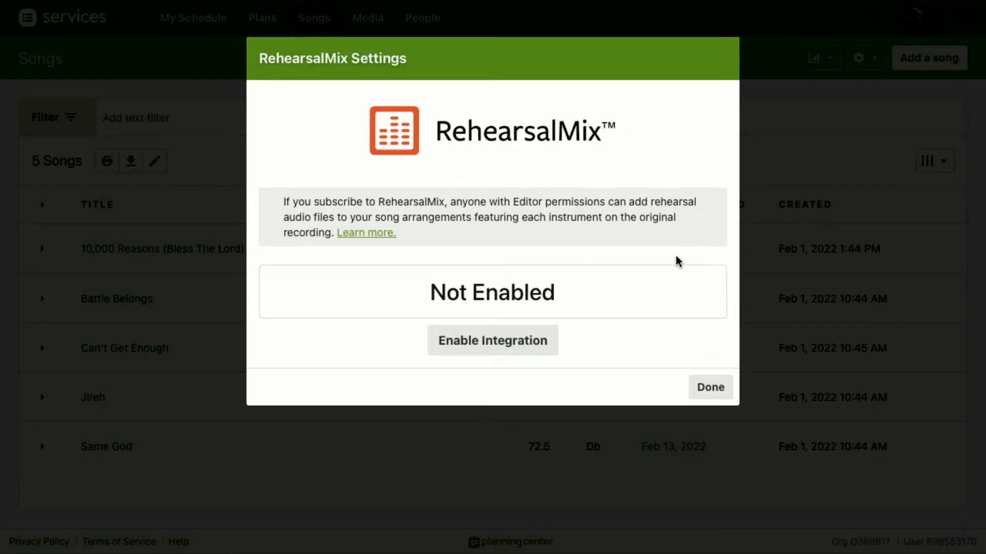
{"action": "mouse_move", "coordinate": [492, 341]}
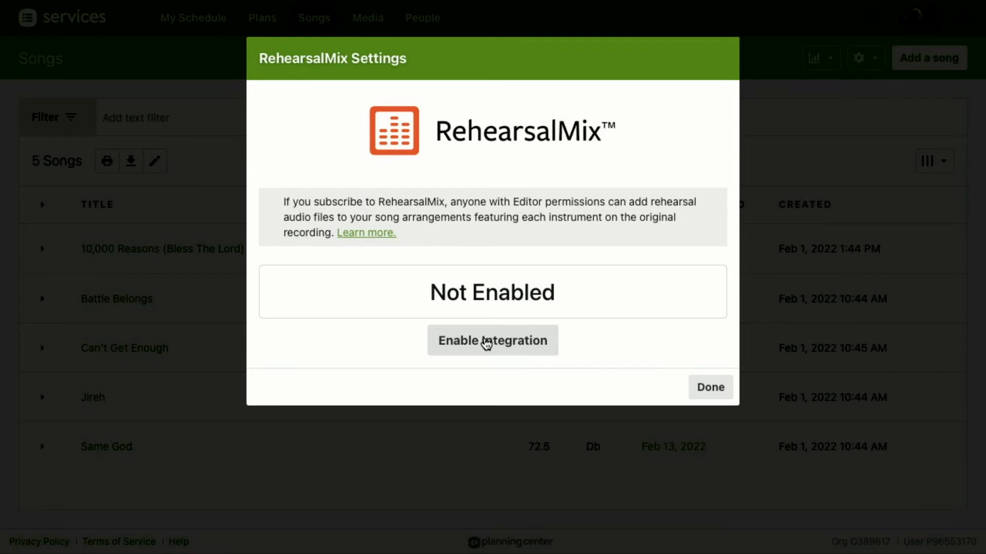
{"action": "left_click", "coordinate": [492, 340]}
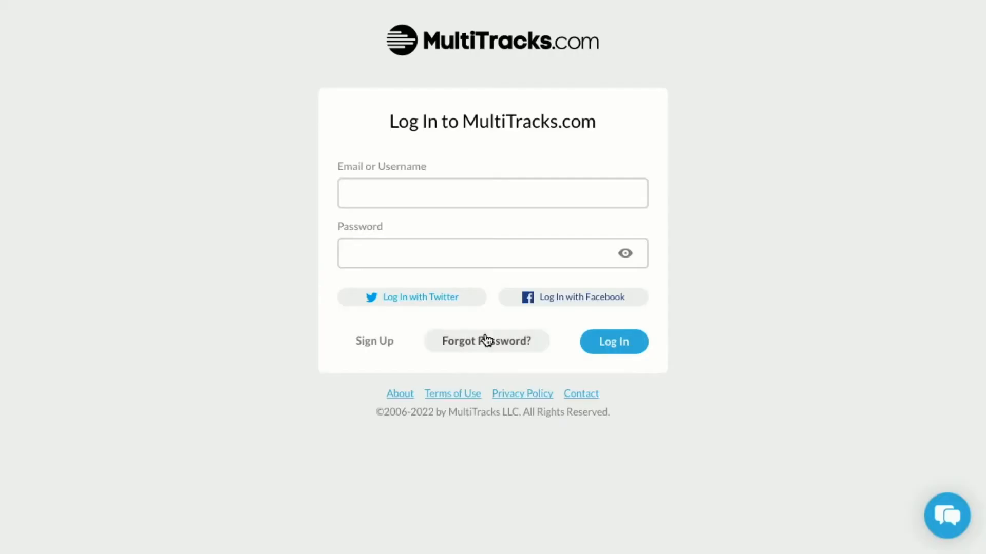
{"action": "left_click", "coordinate": [492, 193]}
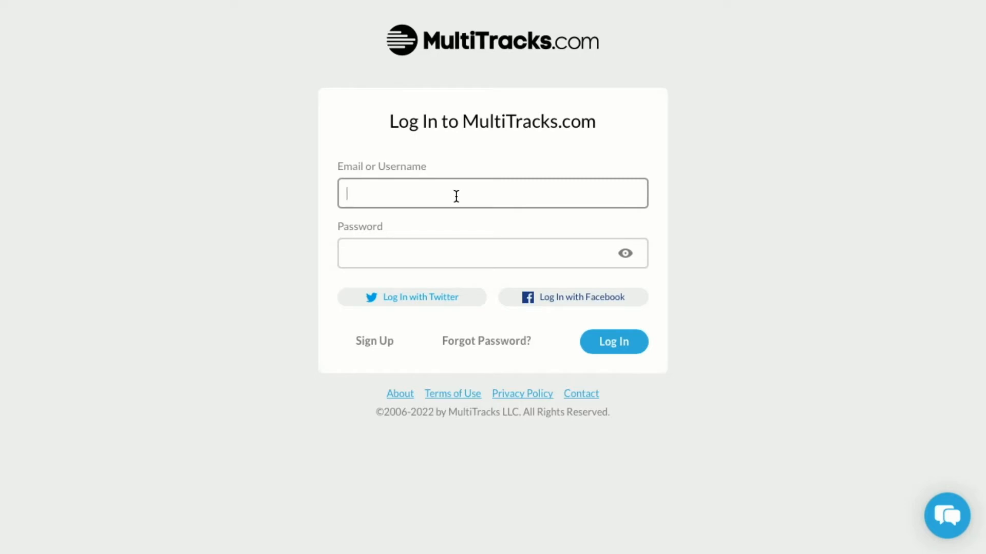
{"action": "type", "text": "al"}
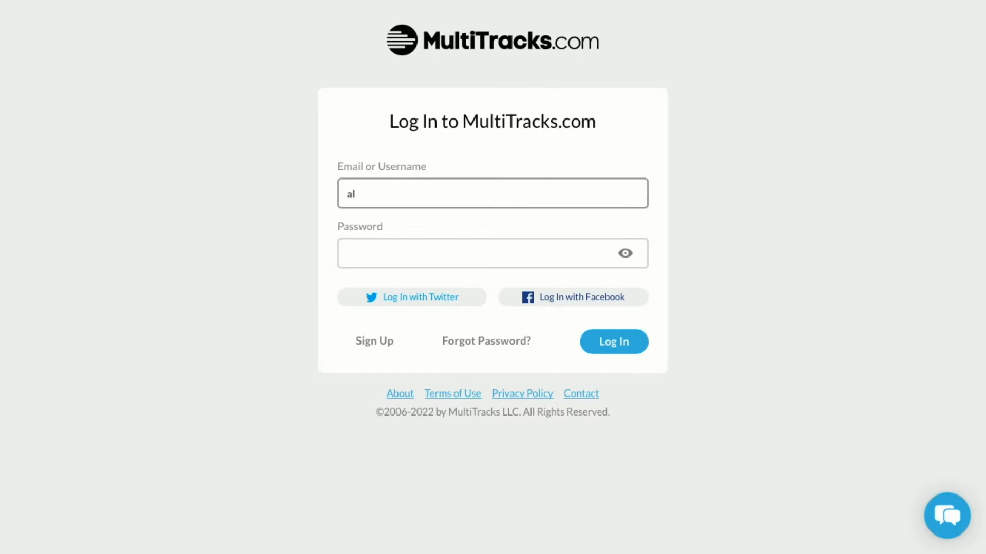
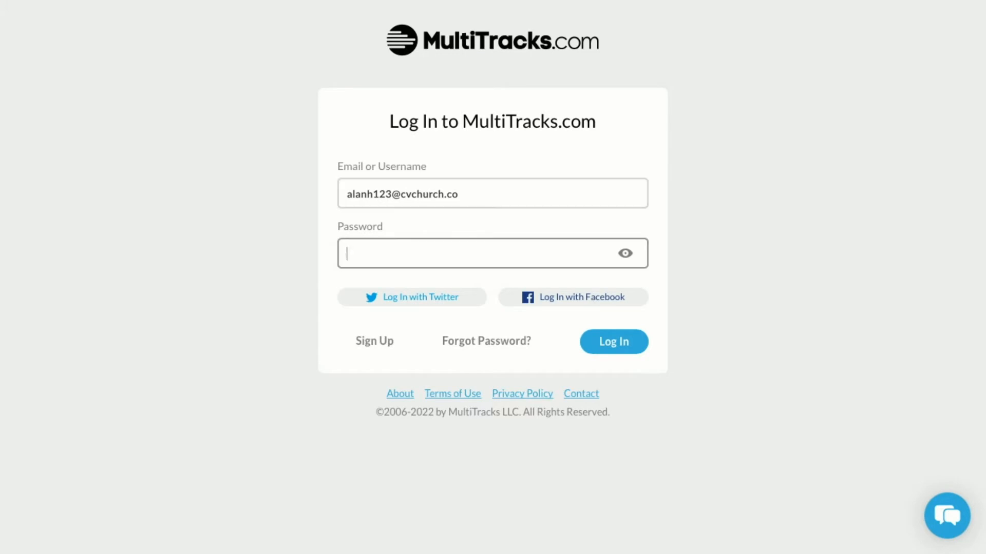
{"action": "left_click", "coordinate": [613, 341]}
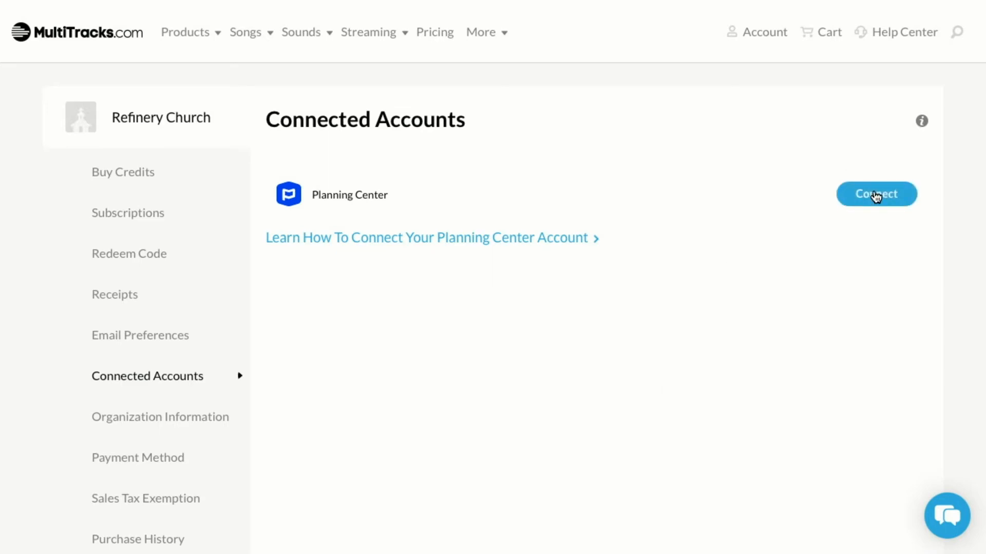
Connect the Planning Center account and add the first person to the import list.
{"action": "left_click", "coordinate": [876, 194]}
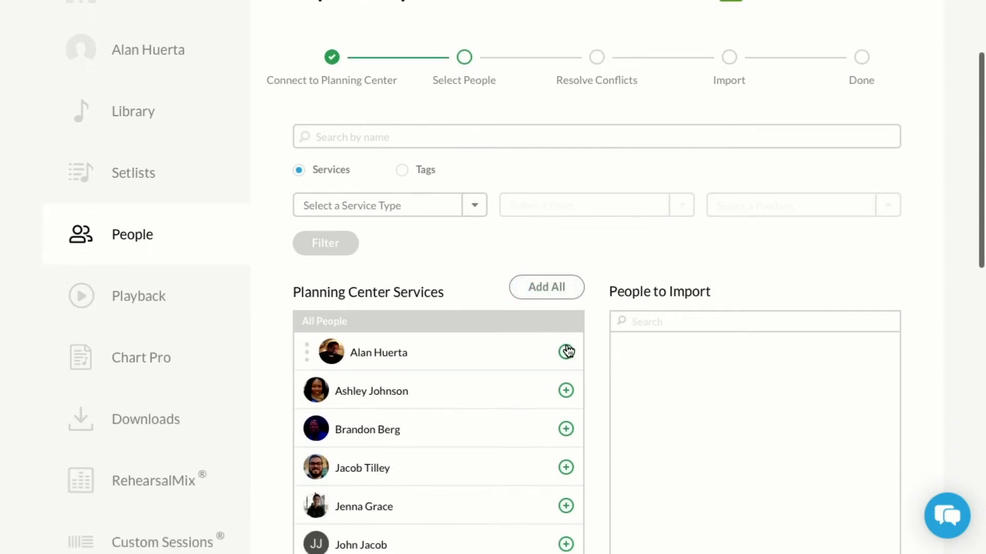
{"action": "left_click", "coordinate": [565, 352]}
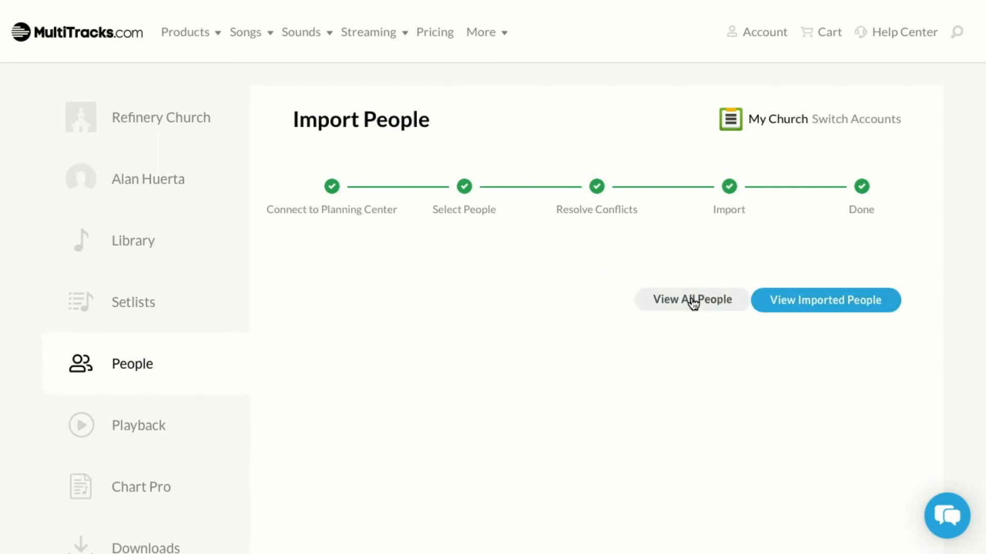
View the full list of people imported from Planning Center Services.
{"action": "left_click", "coordinate": [691, 300]}
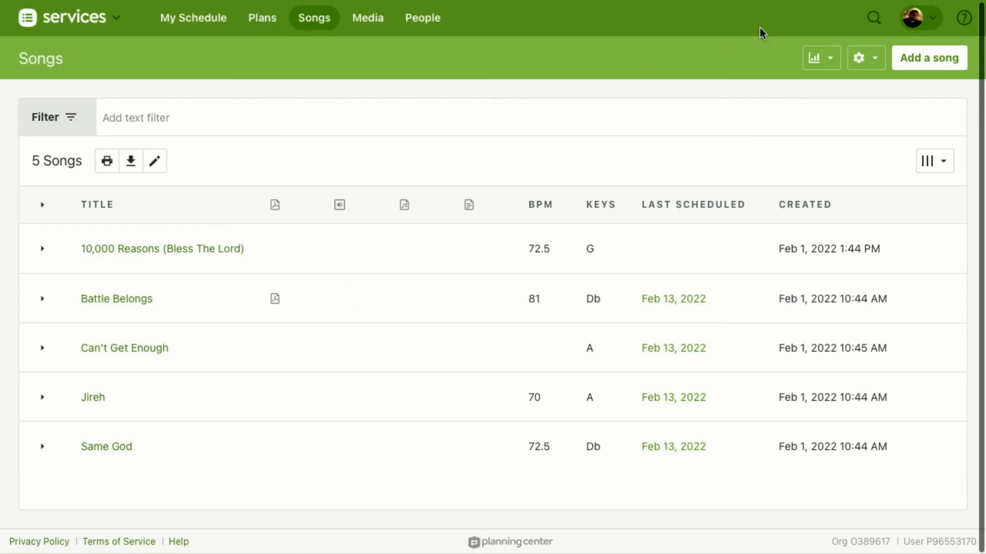
Reopen RehearsalMix settings to confirm the integration shows Enabled with streaming.
{"action": "left_click", "coordinate": [865, 57]}
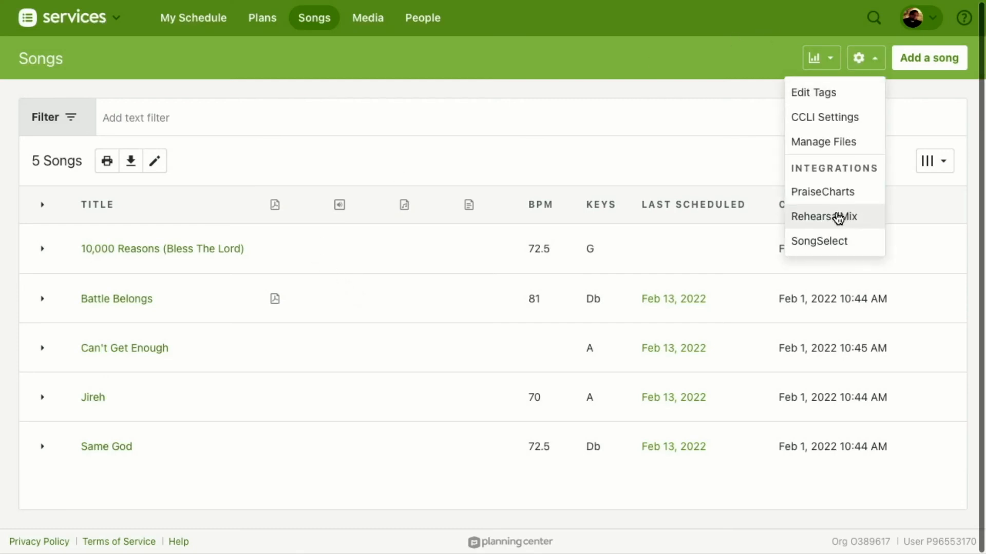
{"action": "left_click", "coordinate": [824, 216]}
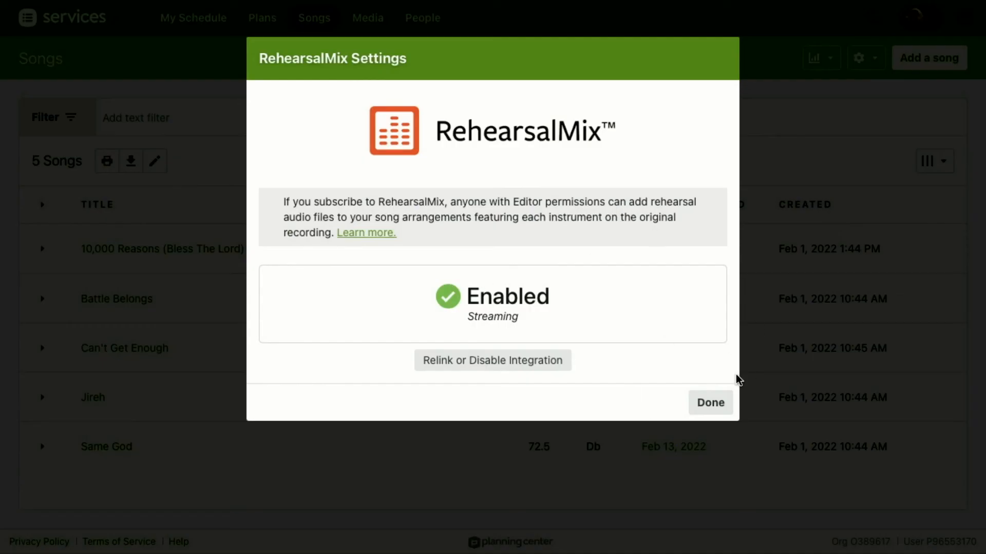